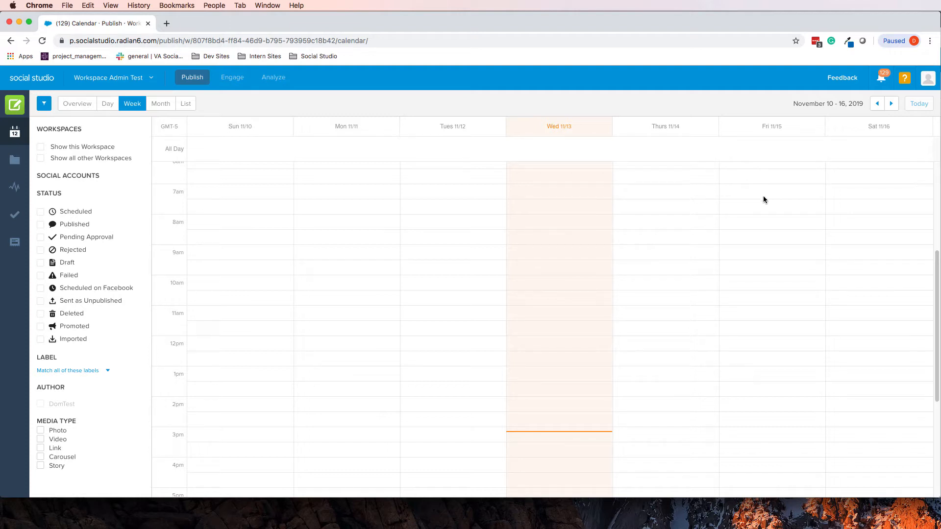
mouse_move(776, 170)
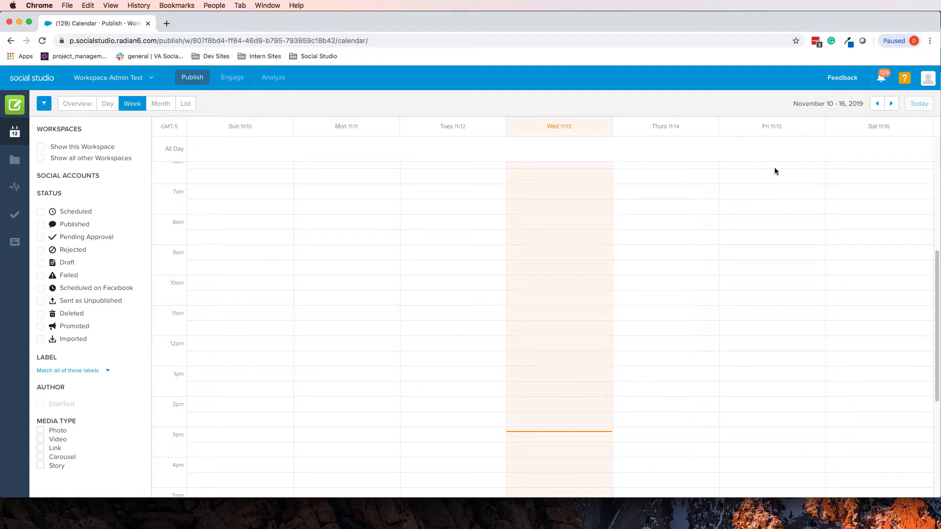
mouse_move(659, 108)
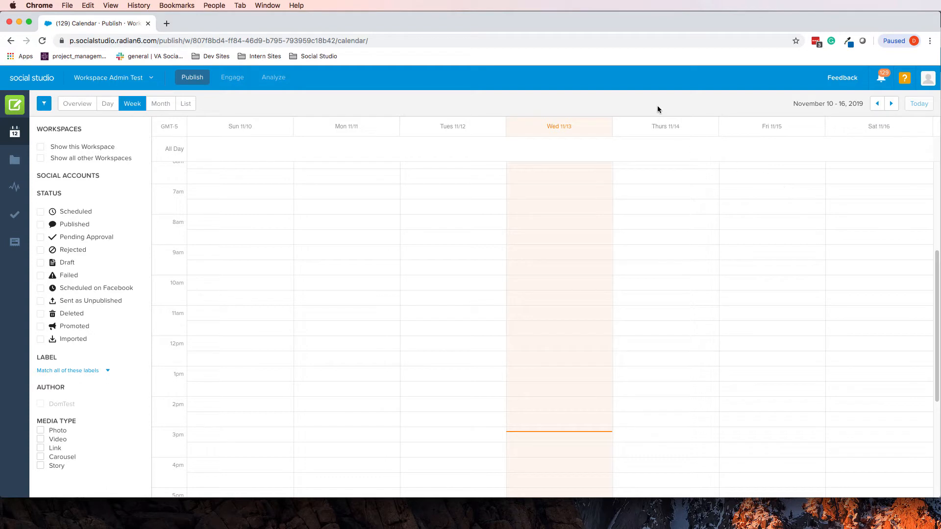
mouse_move(560, 102)
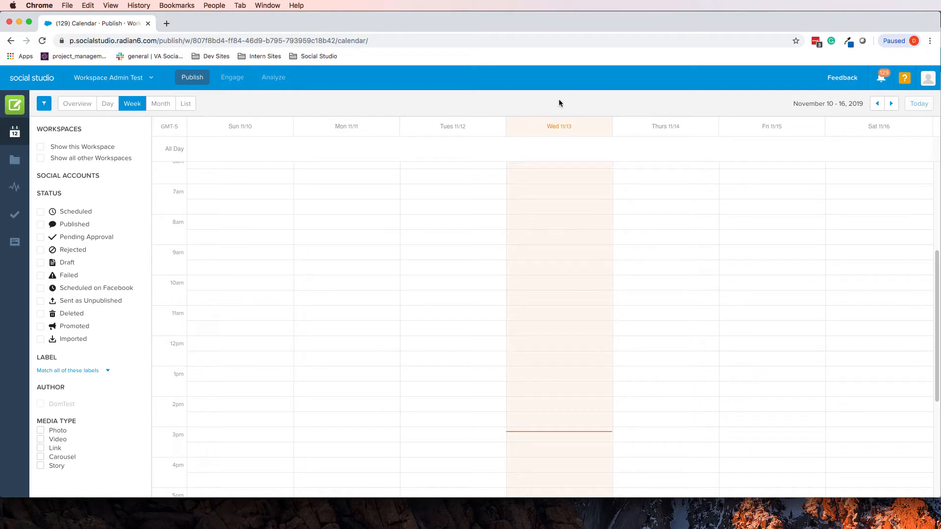
mouse_move(523, 100)
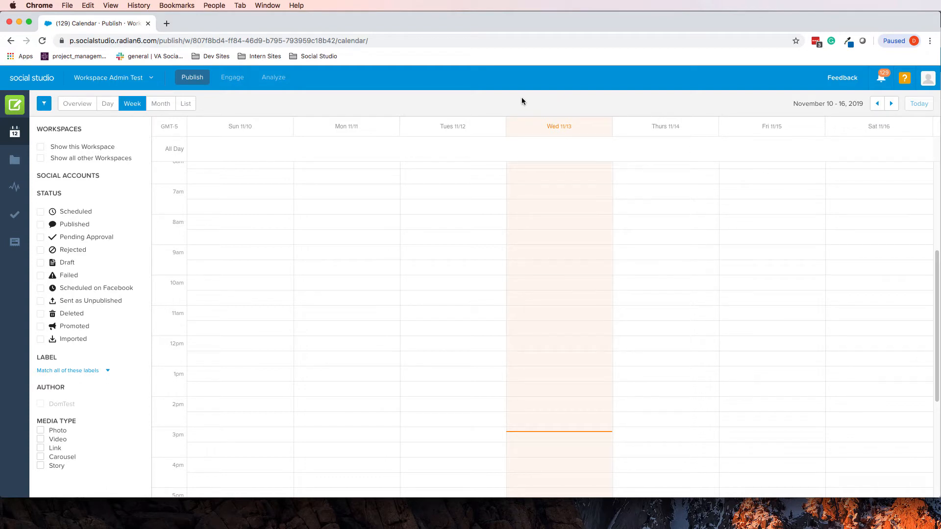
mouse_move(530, 103)
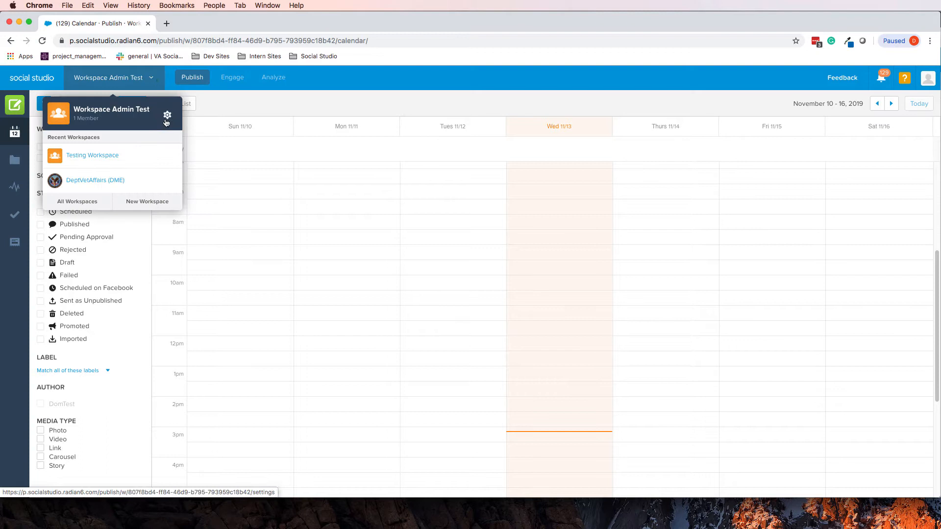
Go to the Workspace Admin Test settings and show its empty Social Accounts page
click(168, 116)
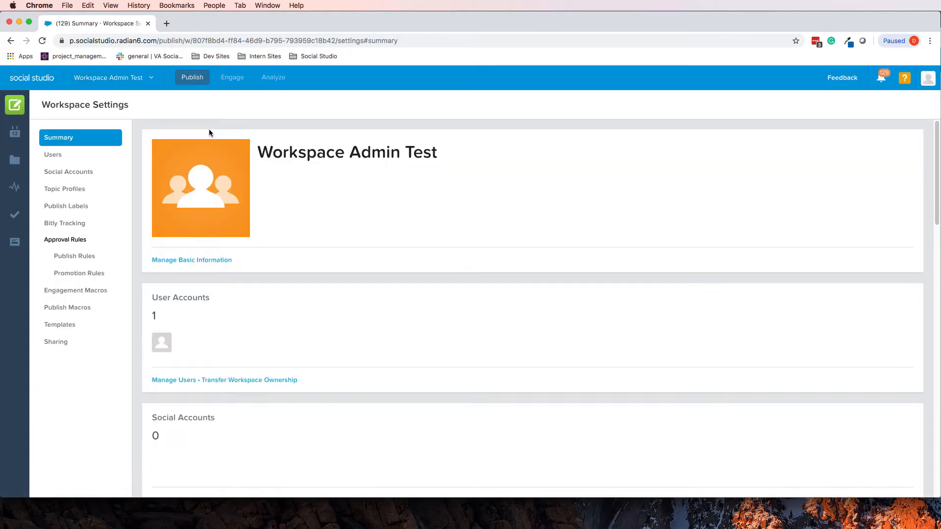
mouse_move(77, 175)
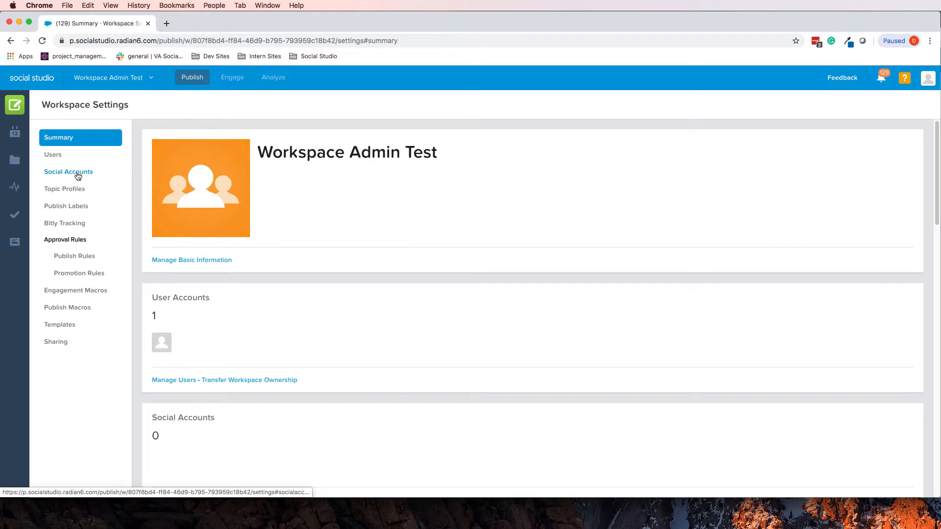
click(68, 171)
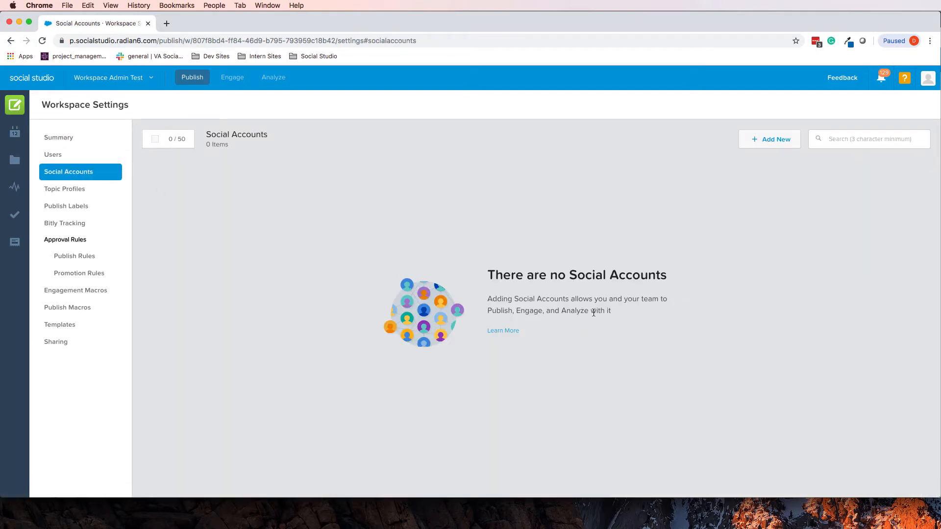
Bring up the Add Social Accounts panel listing three available accounts
click(769, 139)
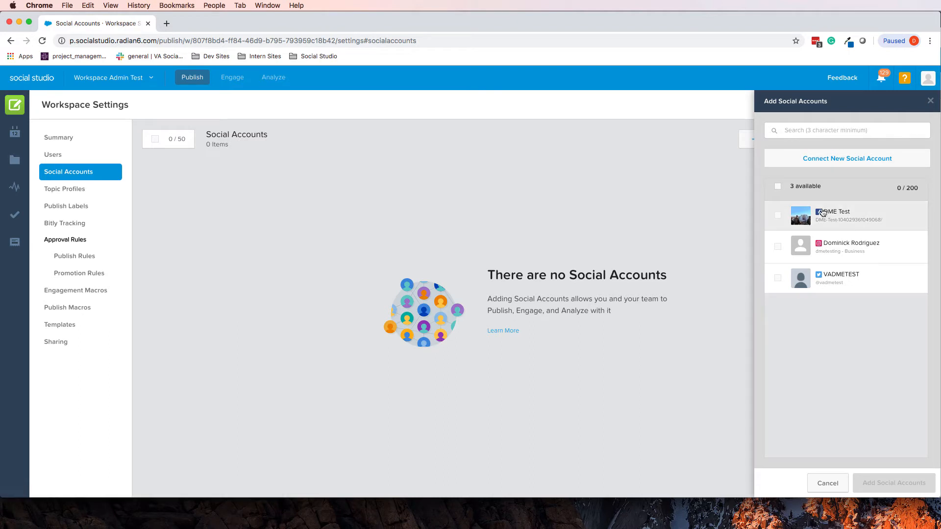
mouse_move(801, 206)
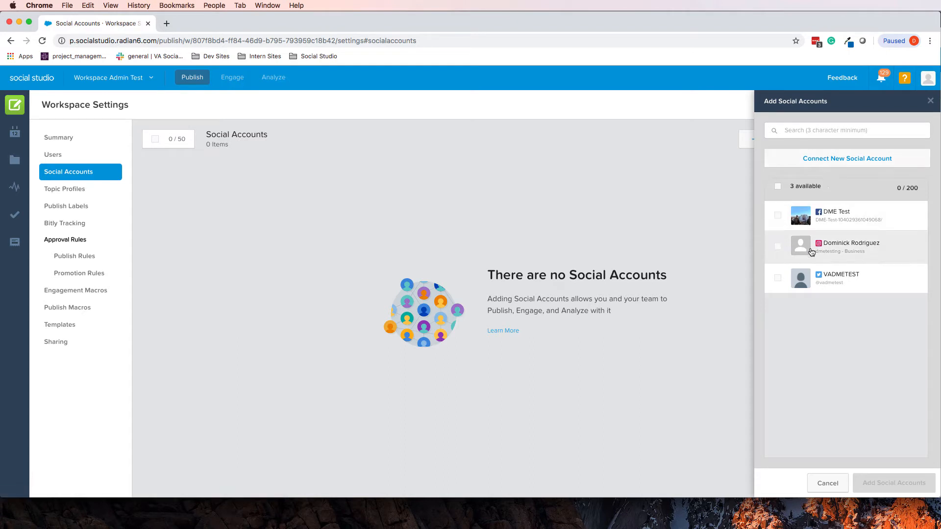
mouse_move(859, 225)
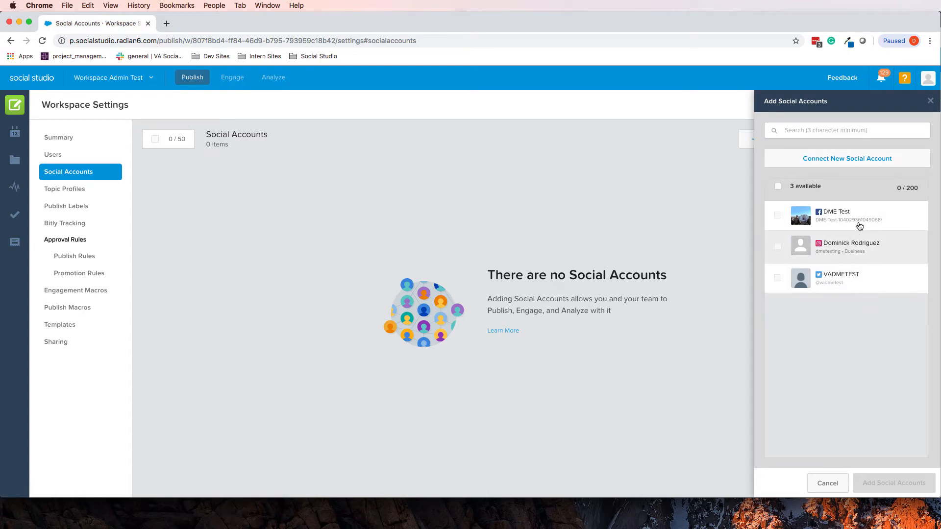
mouse_move(827, 265)
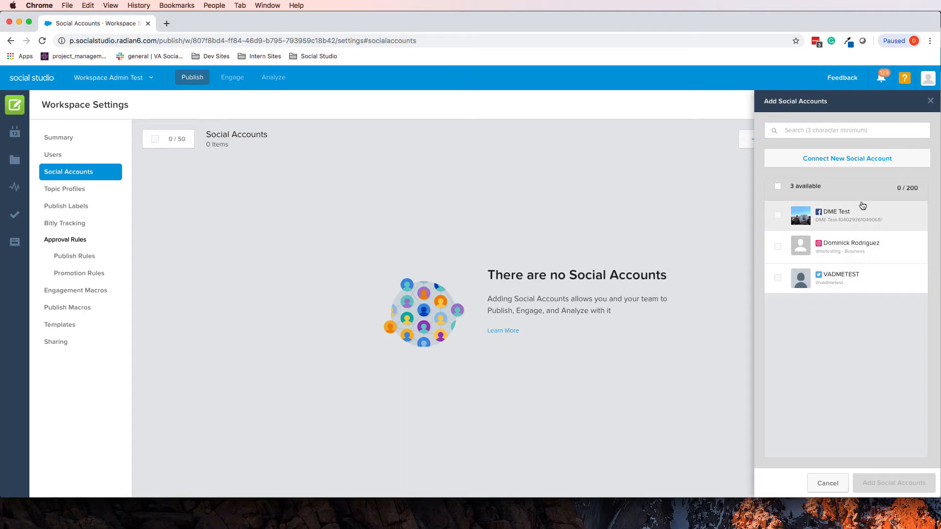
mouse_move(835, 186)
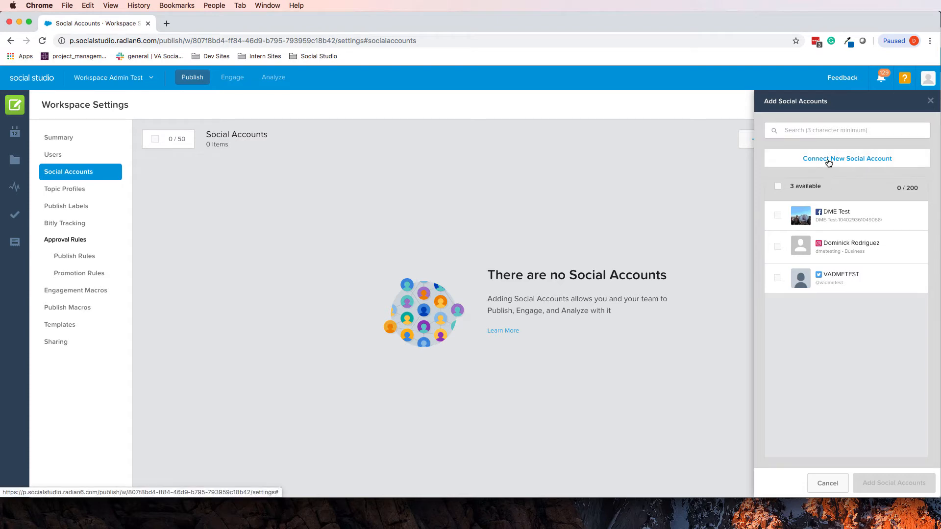
Start connecting a brand-new YouTube account and accept the YouTube Terms of Service
click(847, 159)
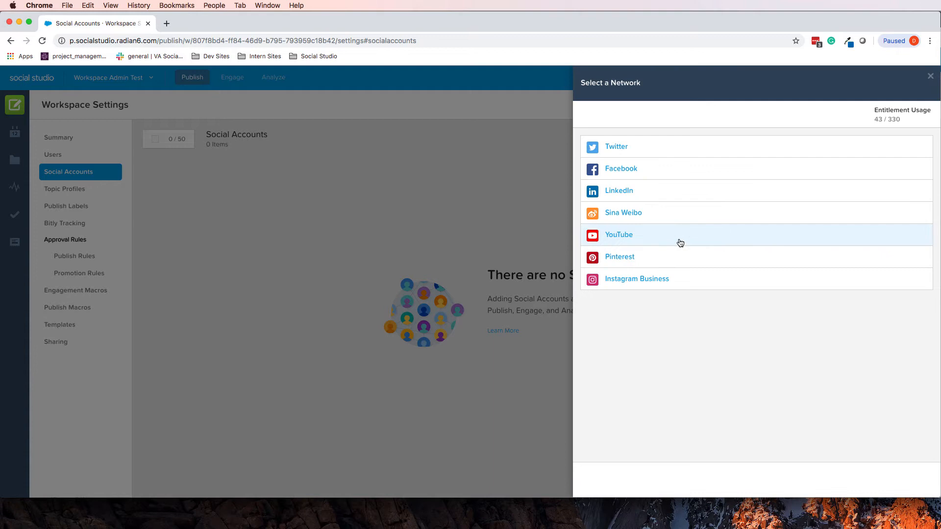
click(619, 235)
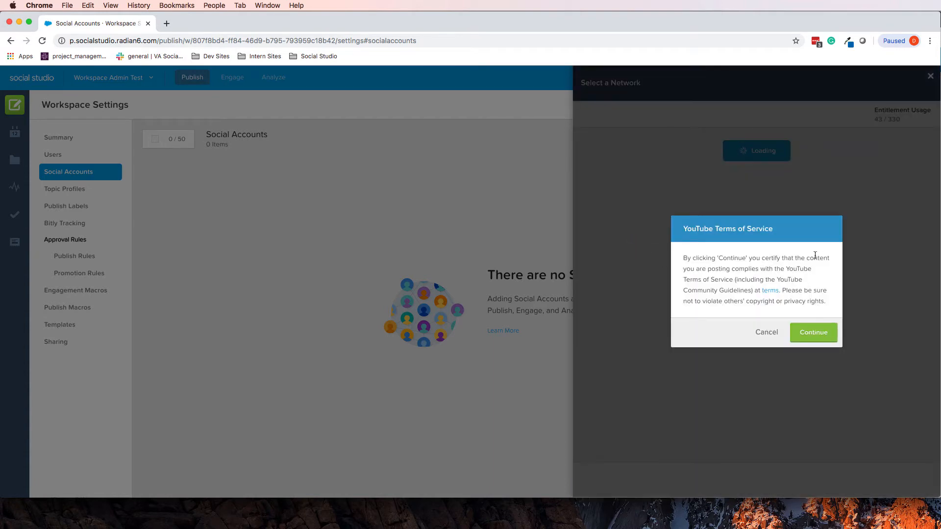
mouse_move(773, 264)
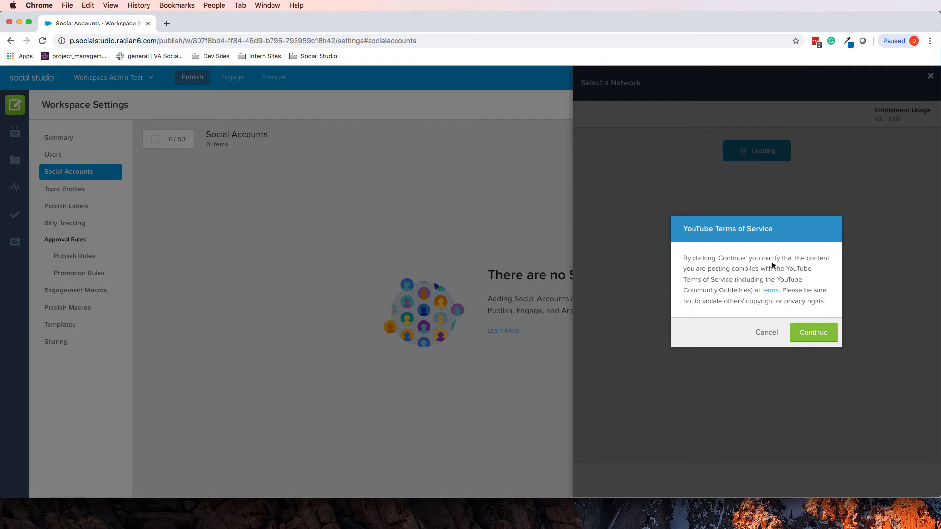
click(813, 333)
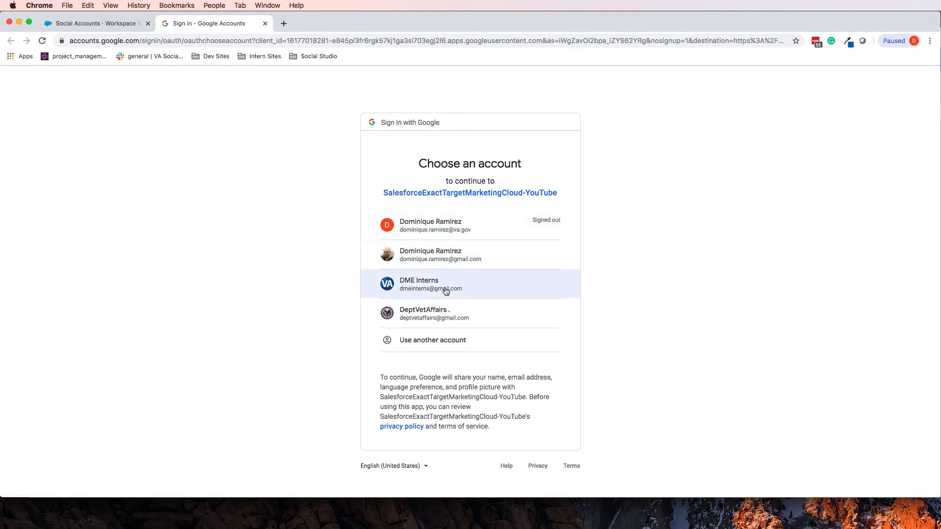
Sign in as DME Interns and allow the Salesforce YouTube app access to the account
click(445, 284)
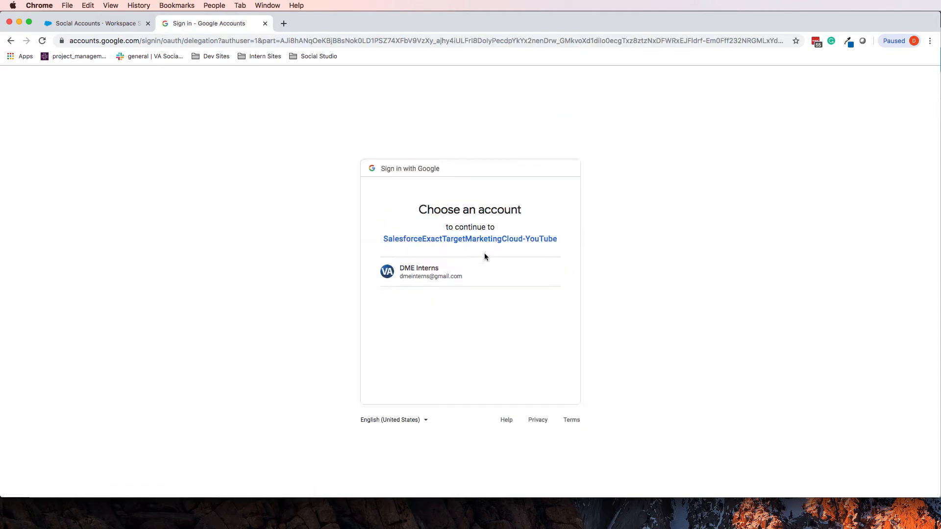
click(441, 271)
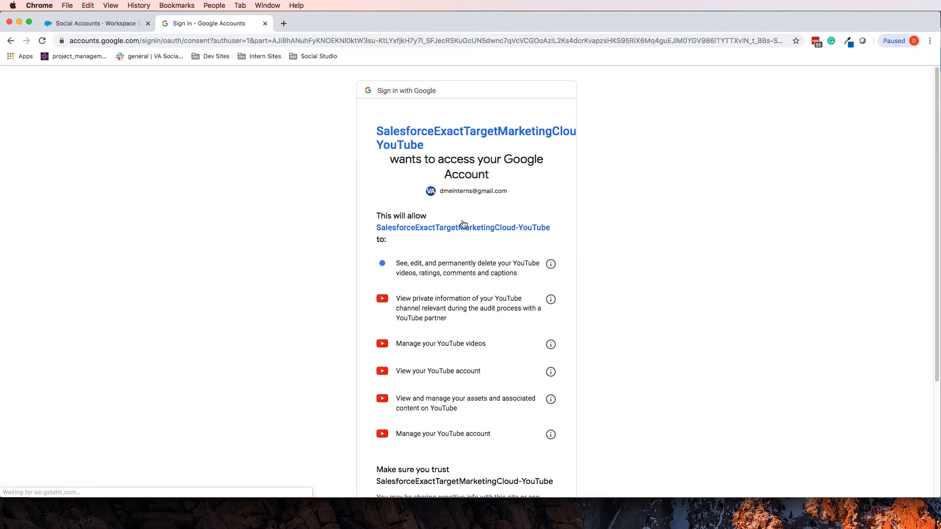
scroll(down, 3)
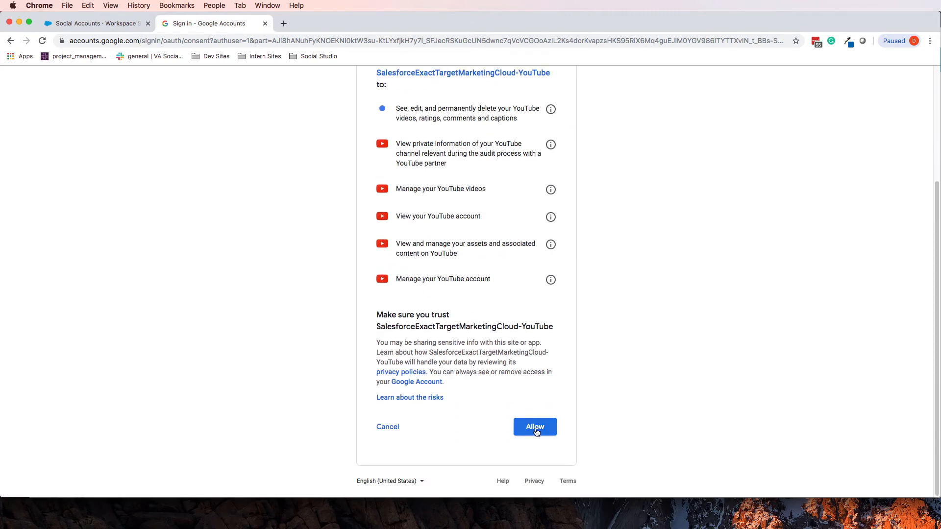
click(535, 428)
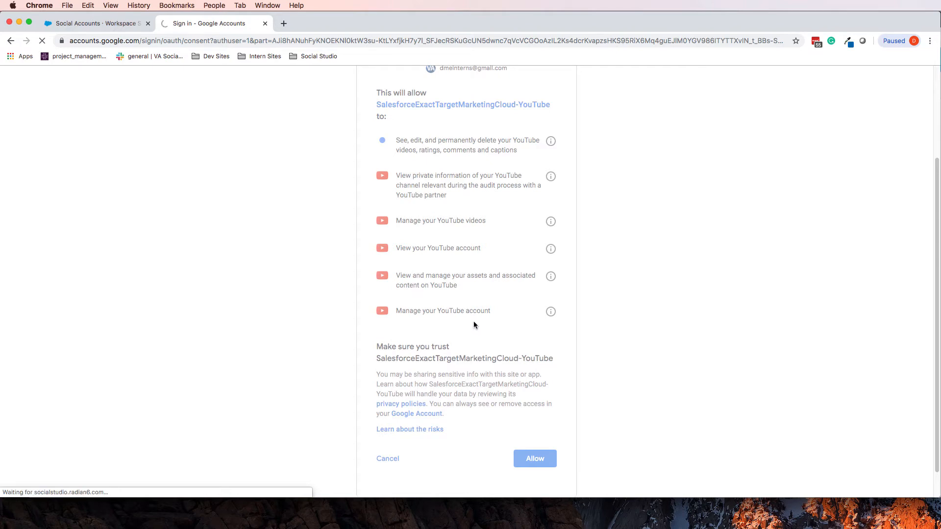
click(535, 458)
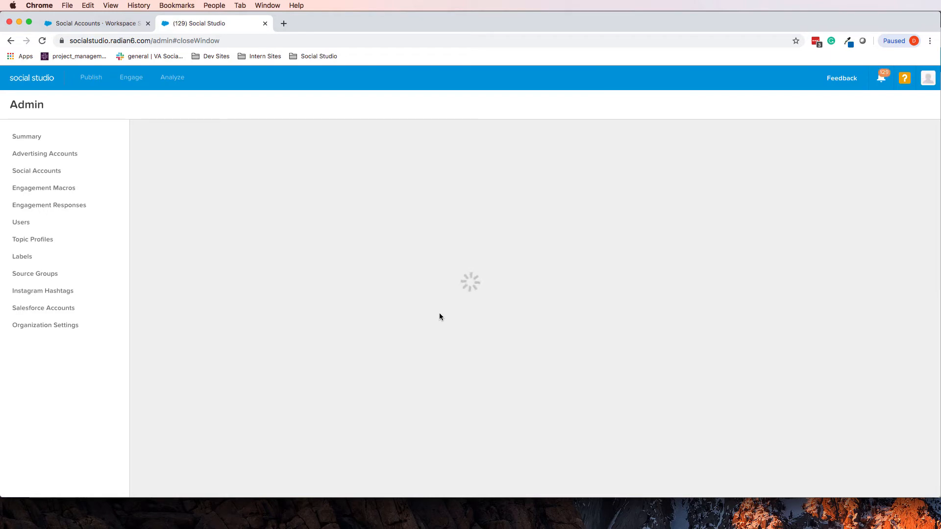
mouse_move(482, 329)
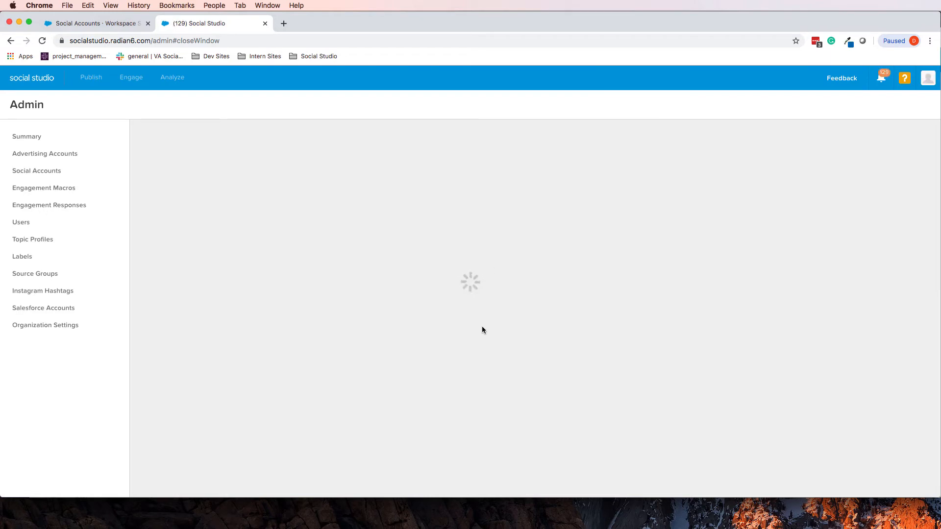
mouse_move(466, 278)
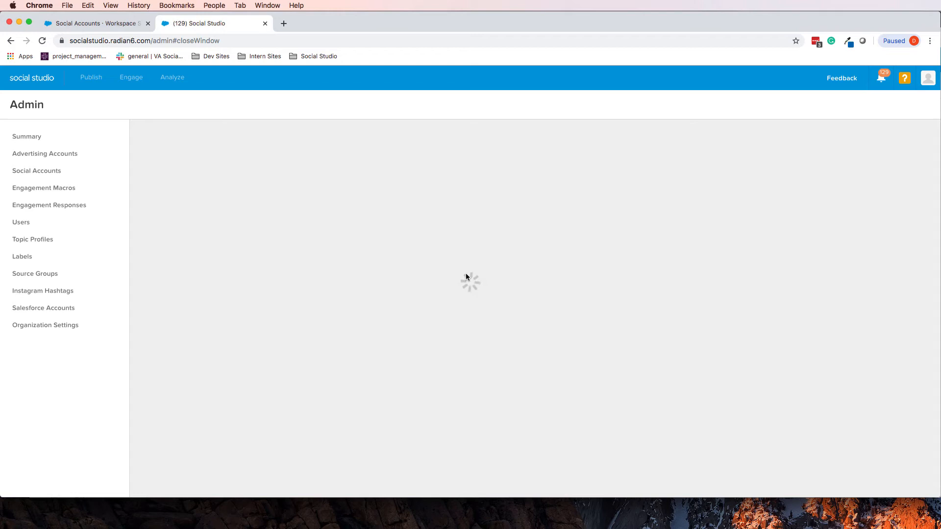
mouse_move(484, 290)
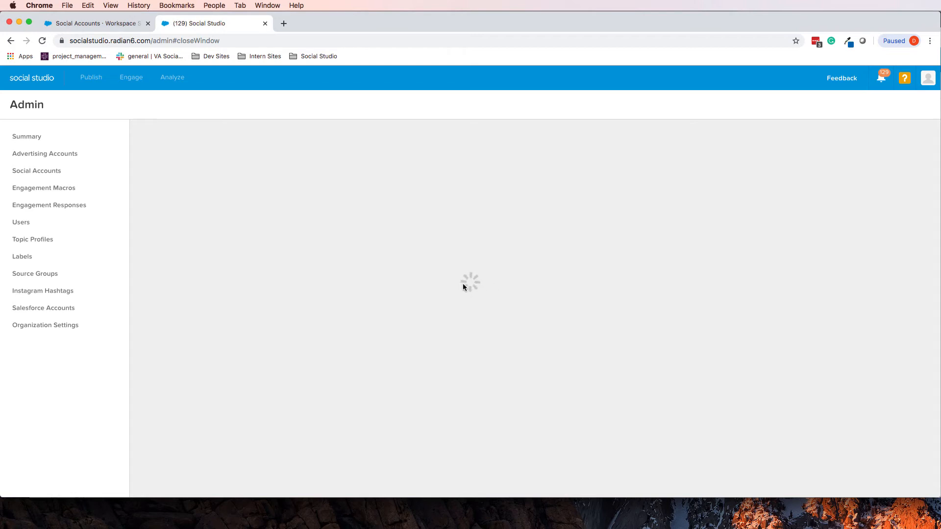
mouse_move(499, 291)
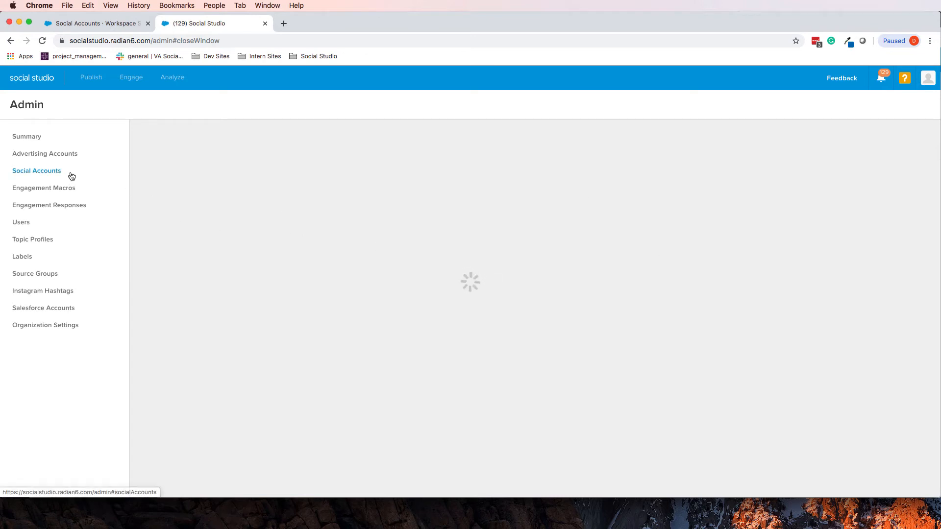
Show the Admin Social Accounts list with the new DME Interns YouTube account
click(36, 171)
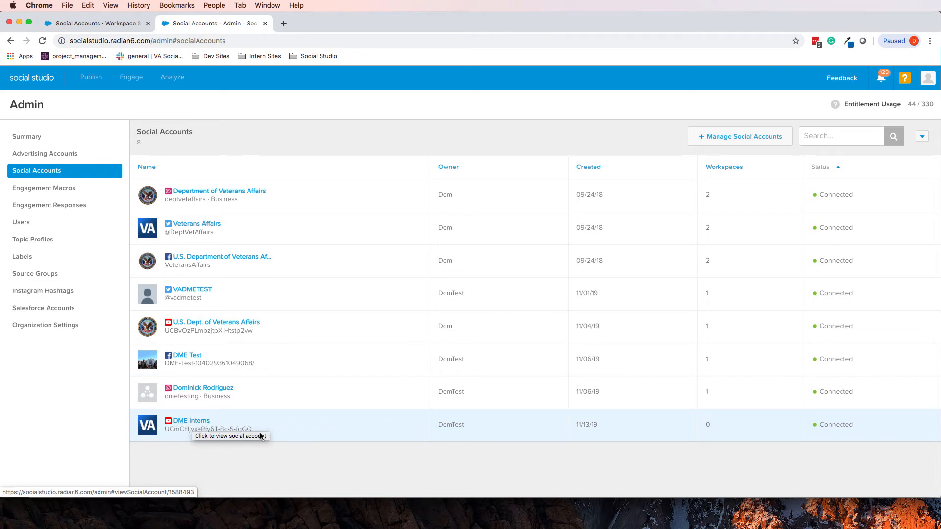
mouse_move(505, 228)
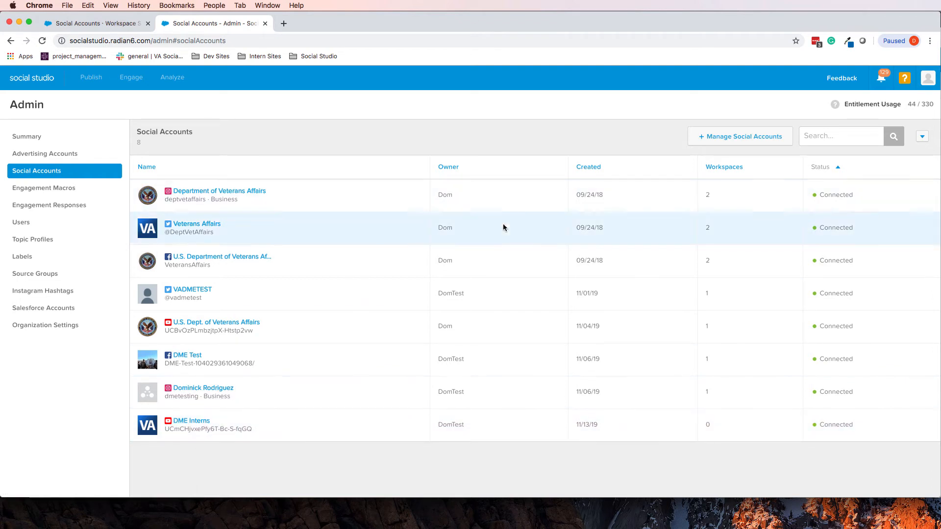
mouse_move(277, 198)
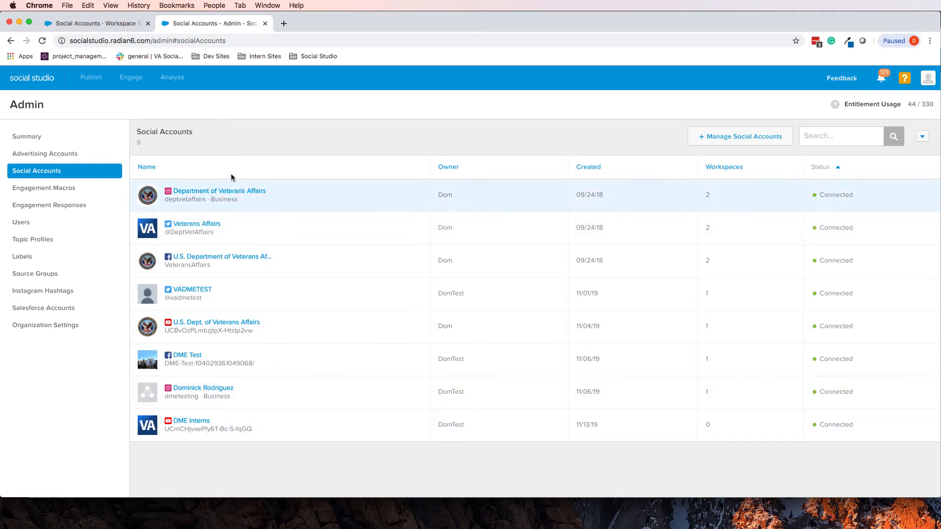
mouse_move(791, 146)
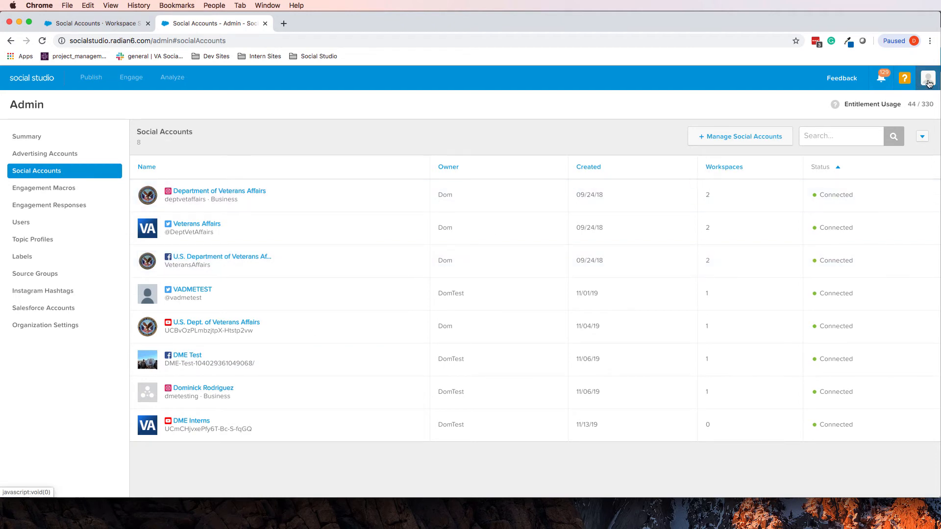
Bring up the user menu over the Social Accounts list after confirming DME Interns is Connected
click(927, 78)
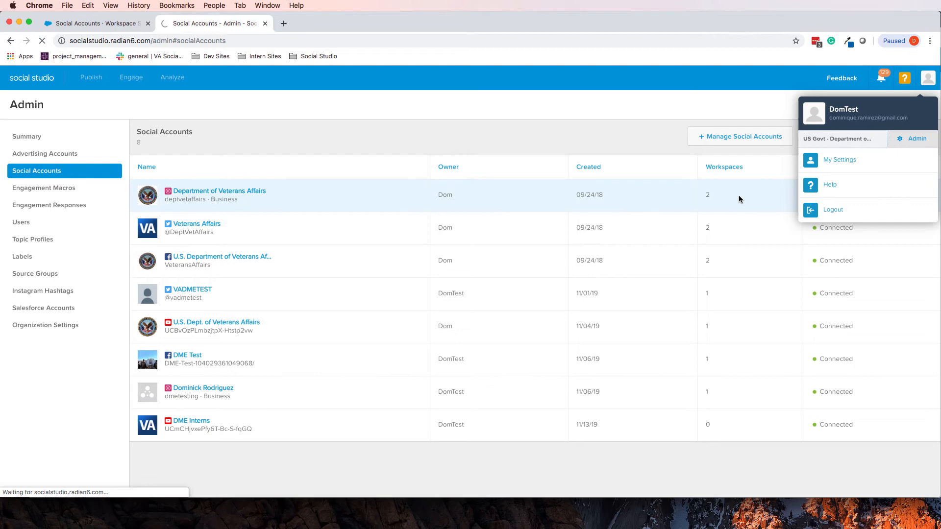
Go to the Admin Summary page with its Social Accounts, Users and Labels cards
click(26, 137)
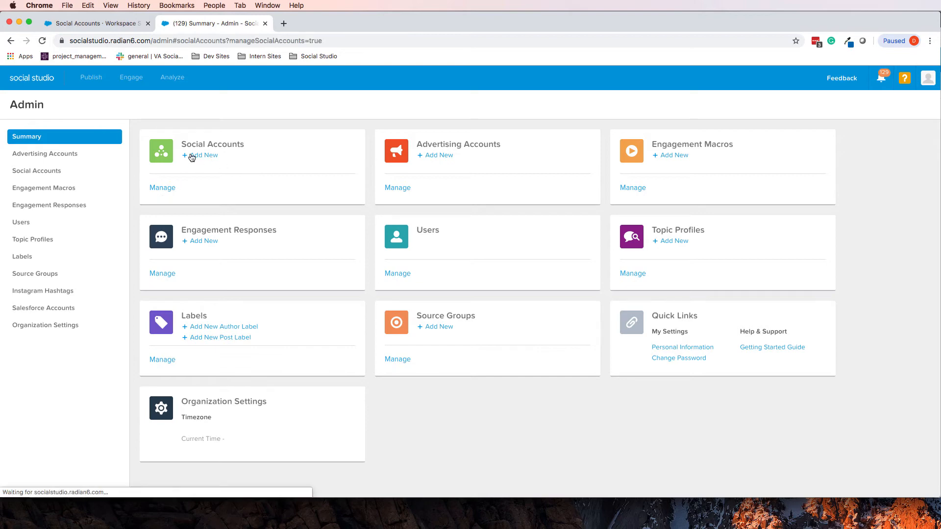
Add the DME Test Facebook page, save it and return to the eight-account list
click(200, 155)
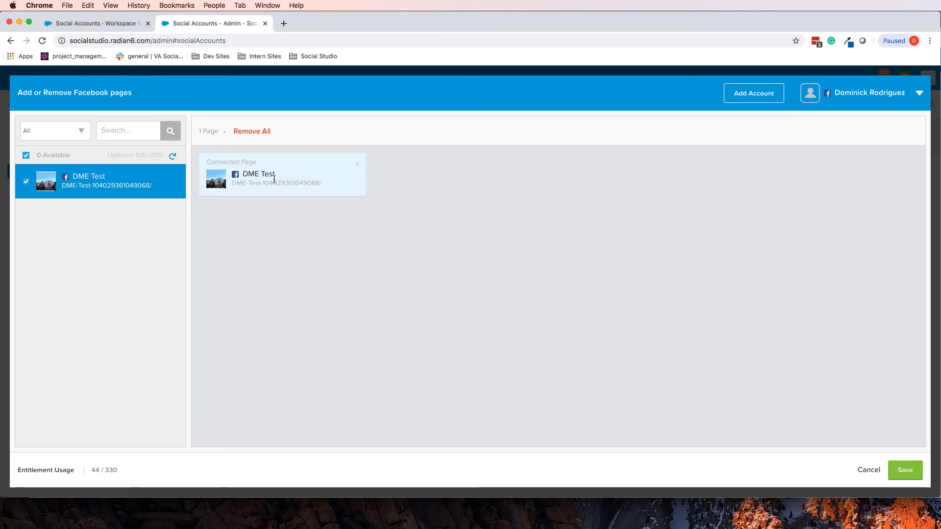
mouse_move(234, 196)
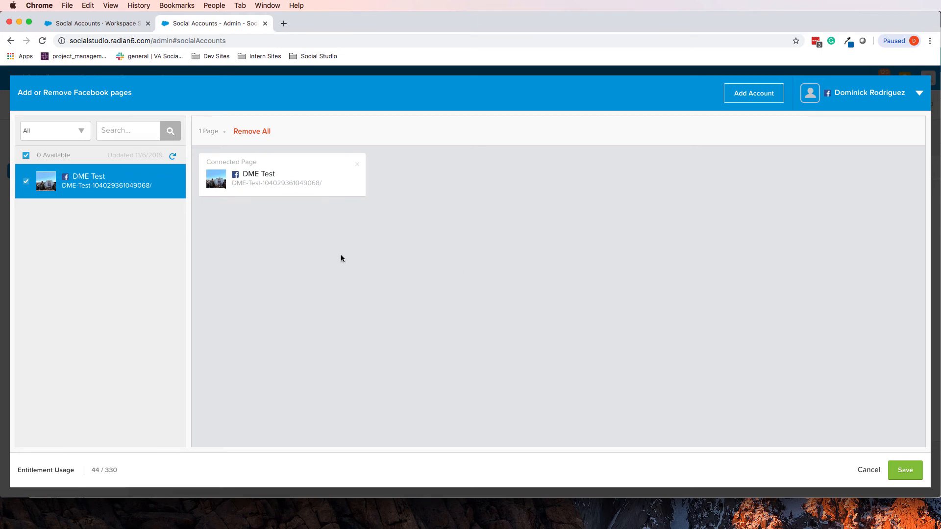
mouse_move(361, 221)
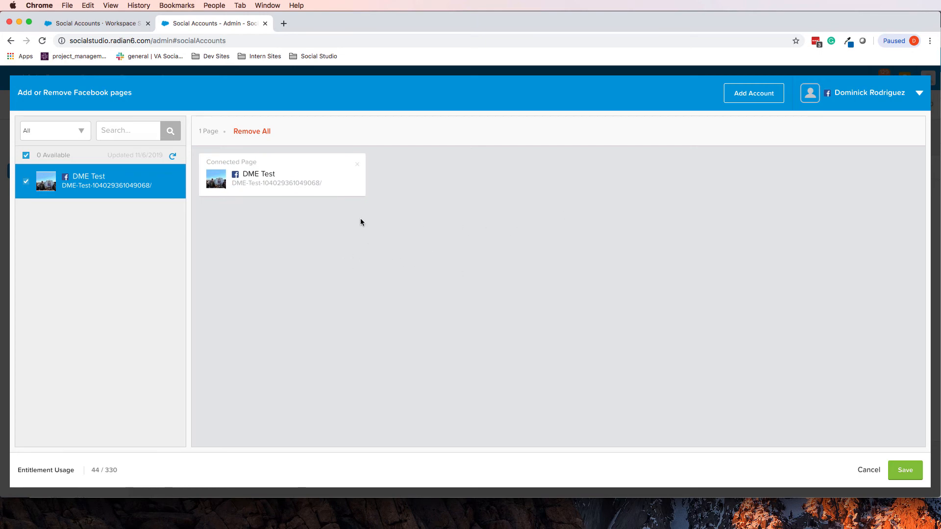
mouse_move(758, 398)
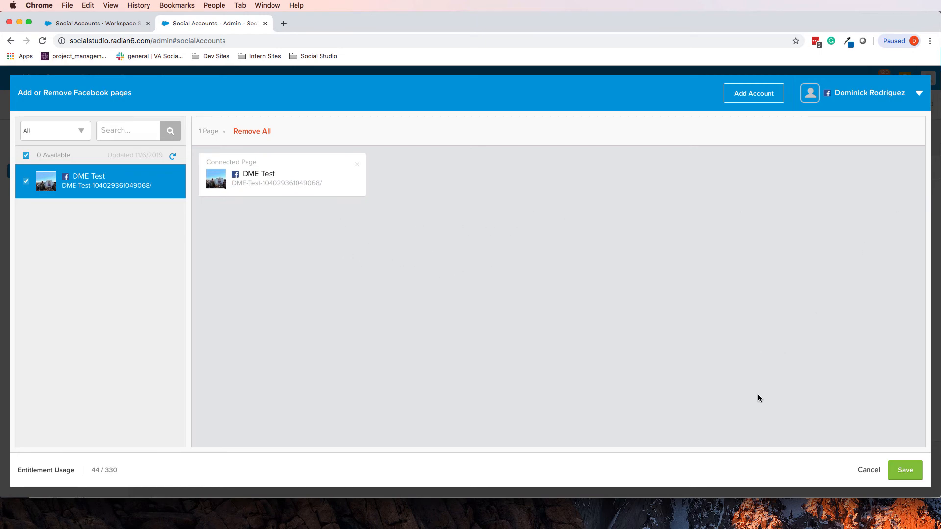
mouse_move(758, 409)
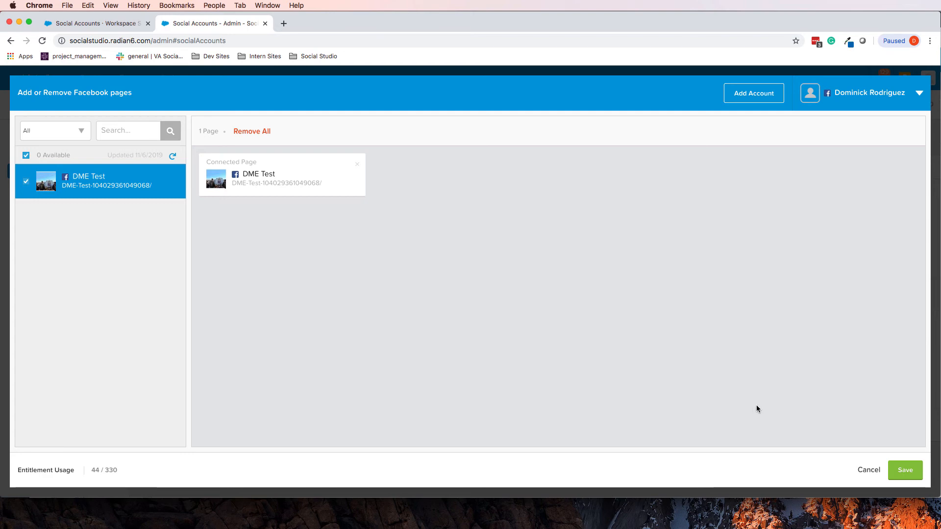
mouse_move(674, 370)
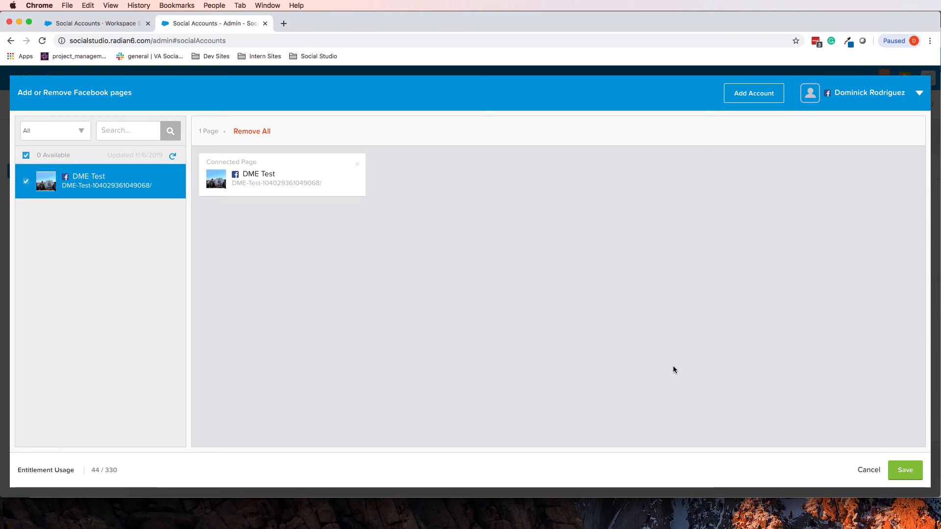
mouse_move(852, 89)
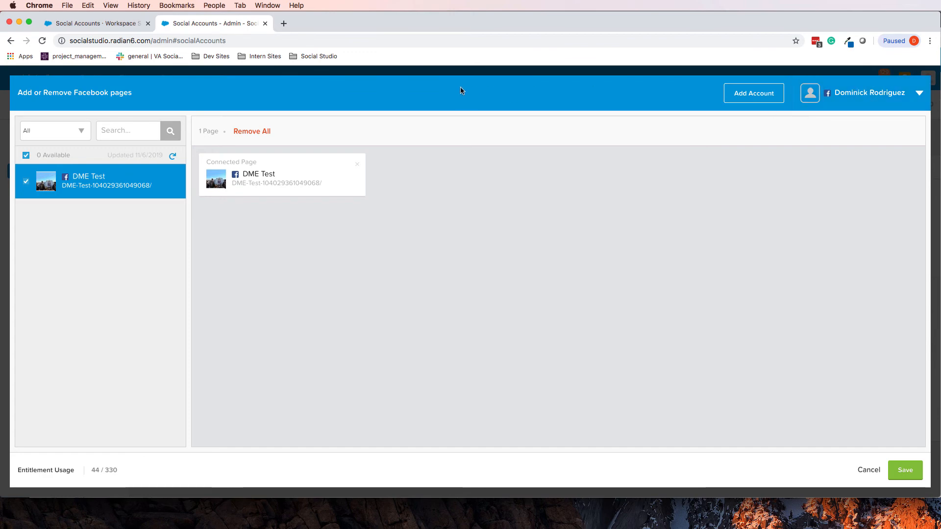
mouse_move(850, 102)
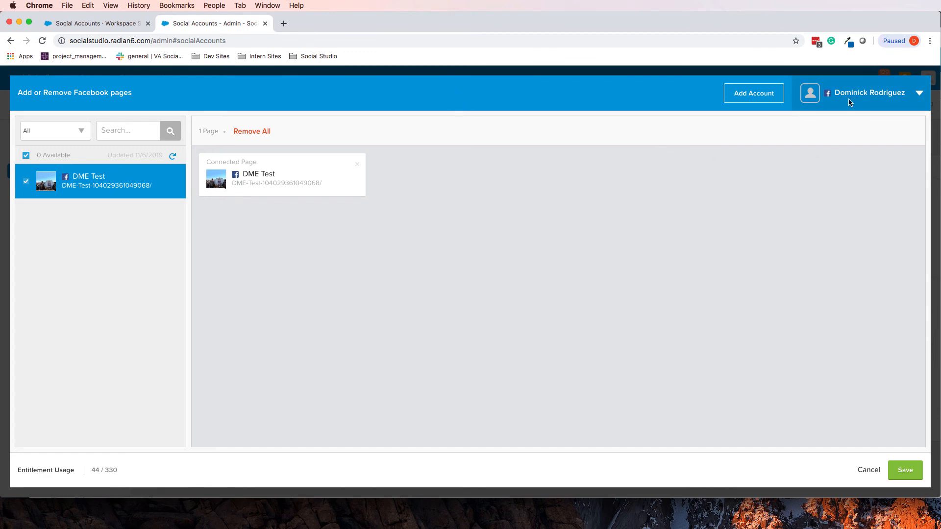
mouse_move(858, 92)
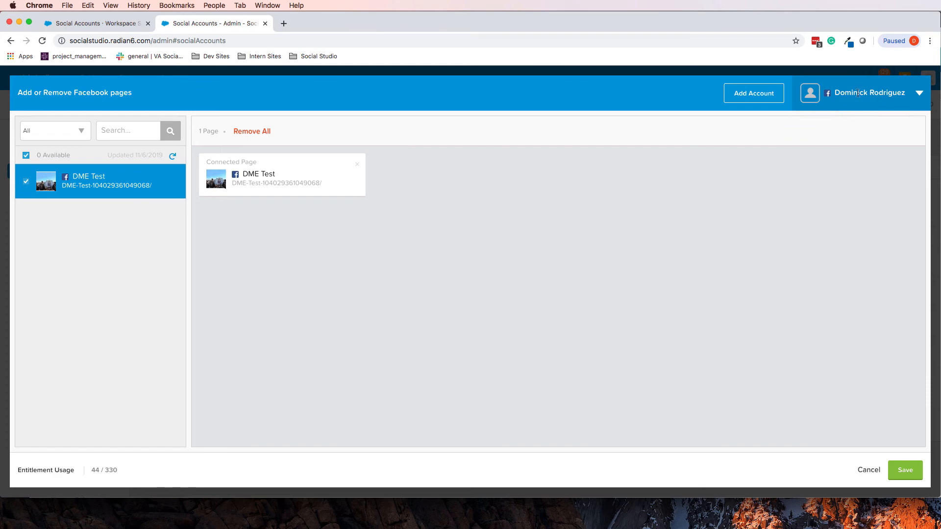
mouse_move(456, 301)
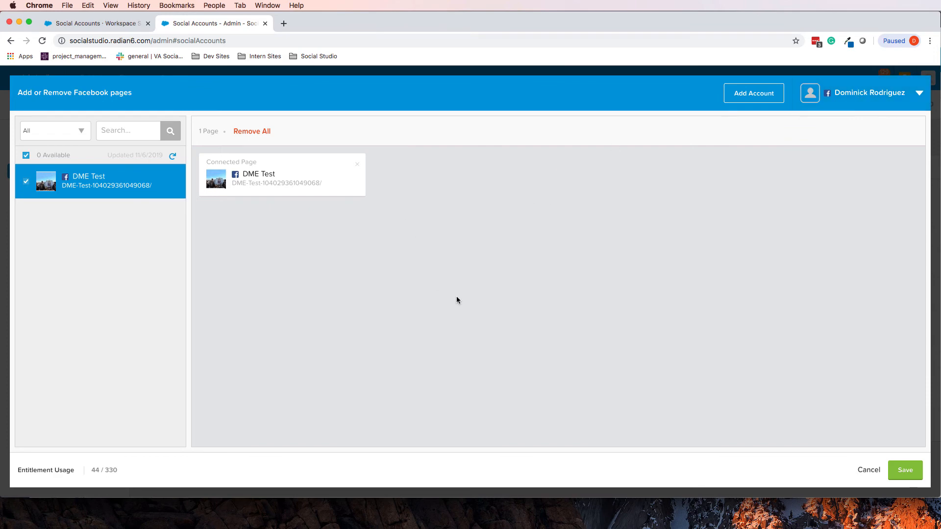
mouse_move(342, 141)
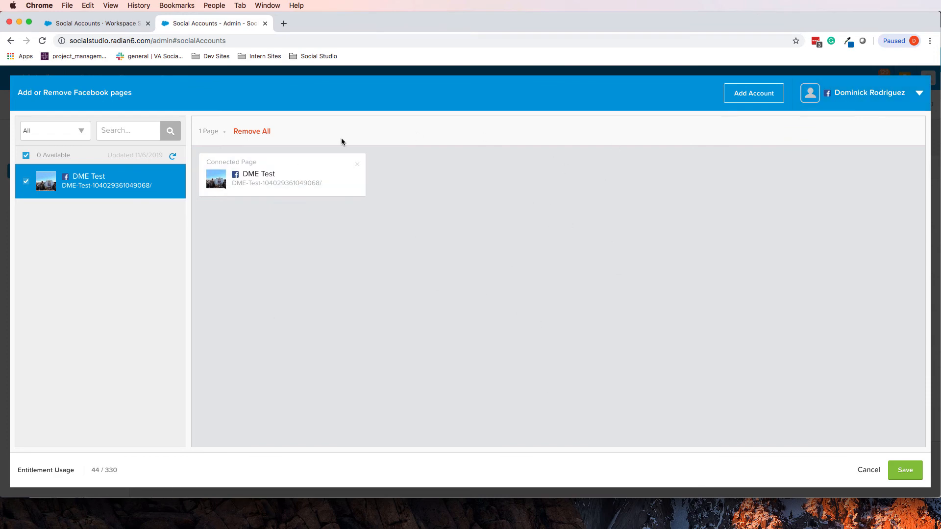
mouse_move(445, 297)
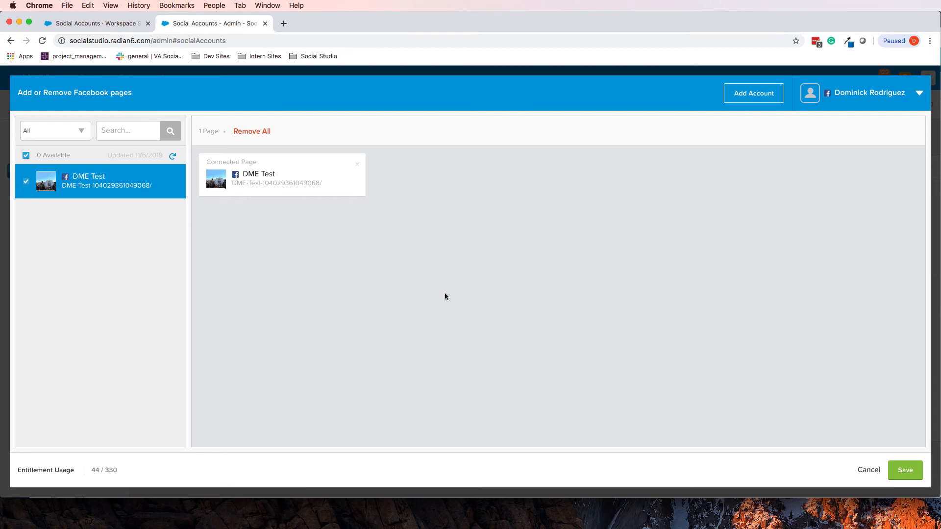
mouse_move(503, 259)
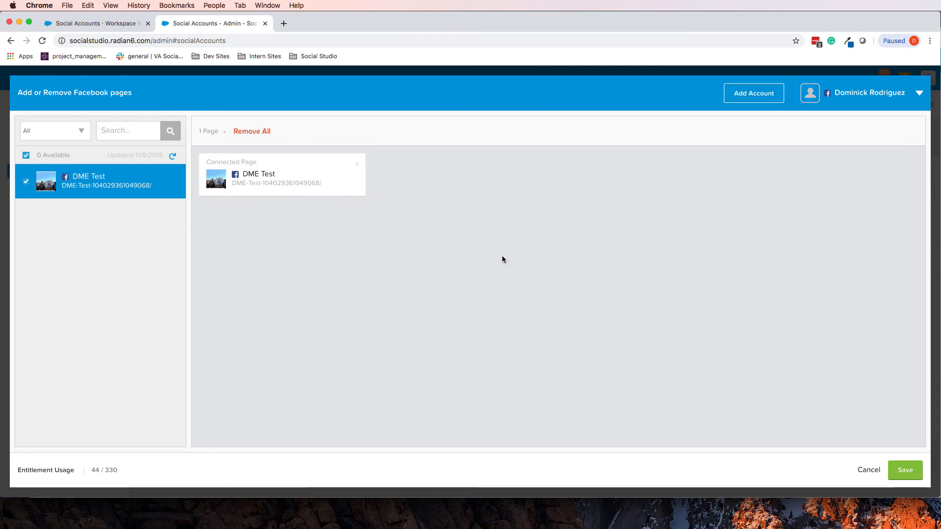
mouse_move(388, 247)
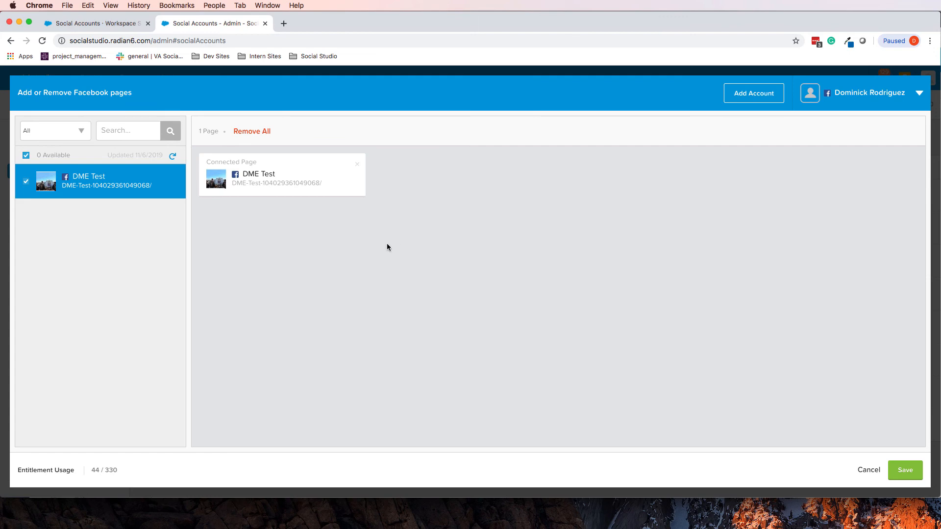
mouse_move(476, 171)
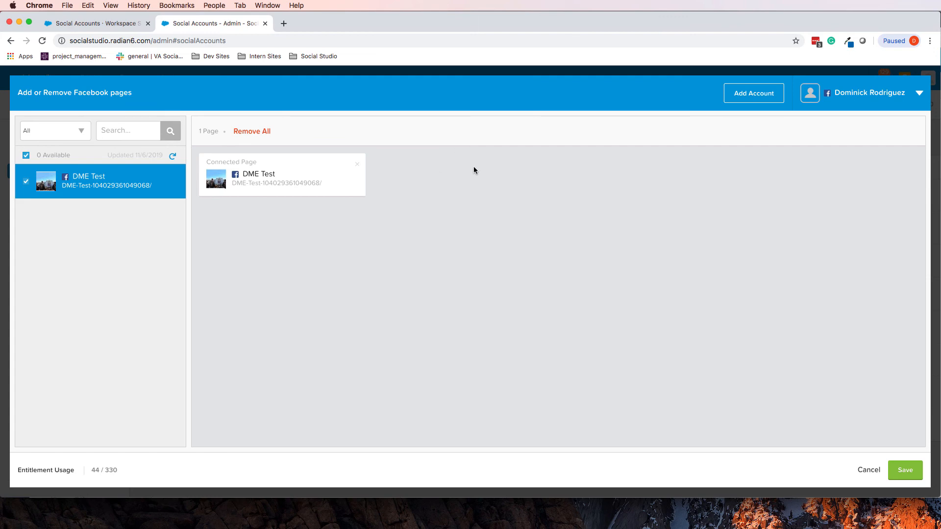
mouse_move(464, 210)
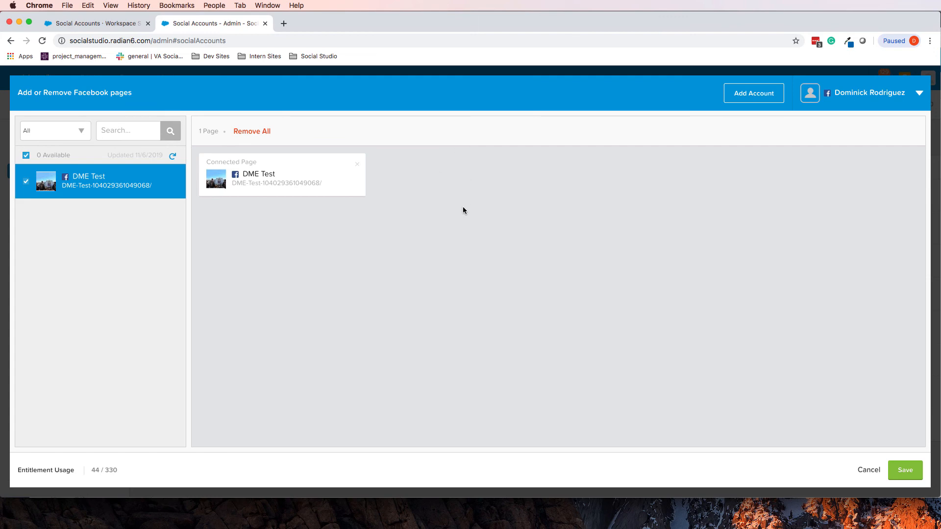
mouse_move(637, 290)
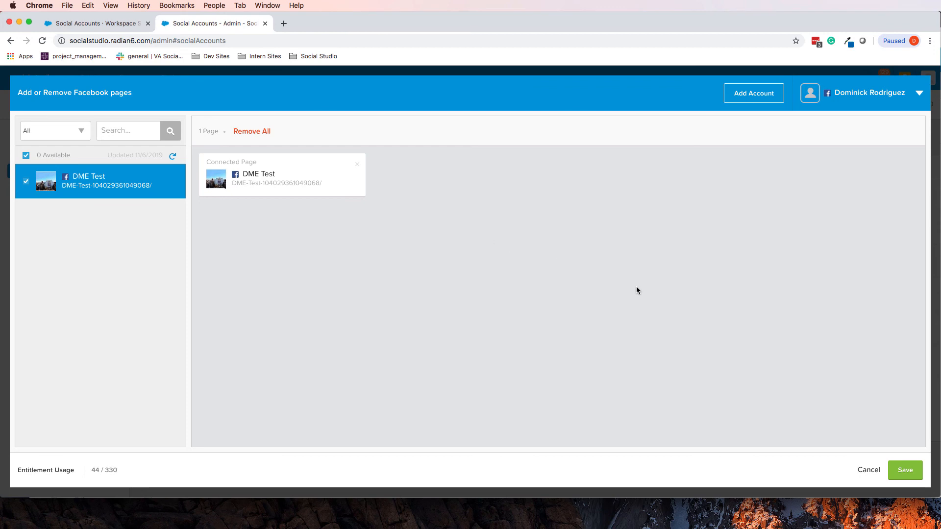
click(906, 470)
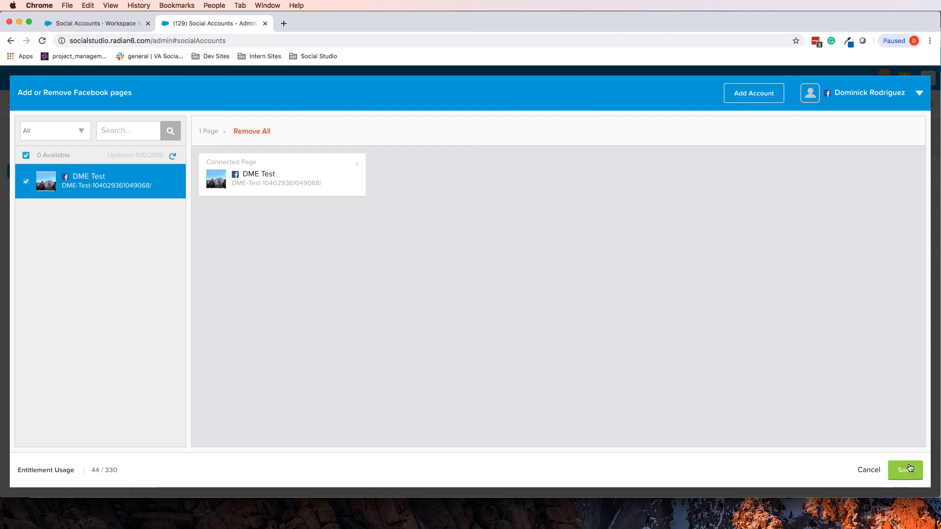
mouse_move(865, 473)
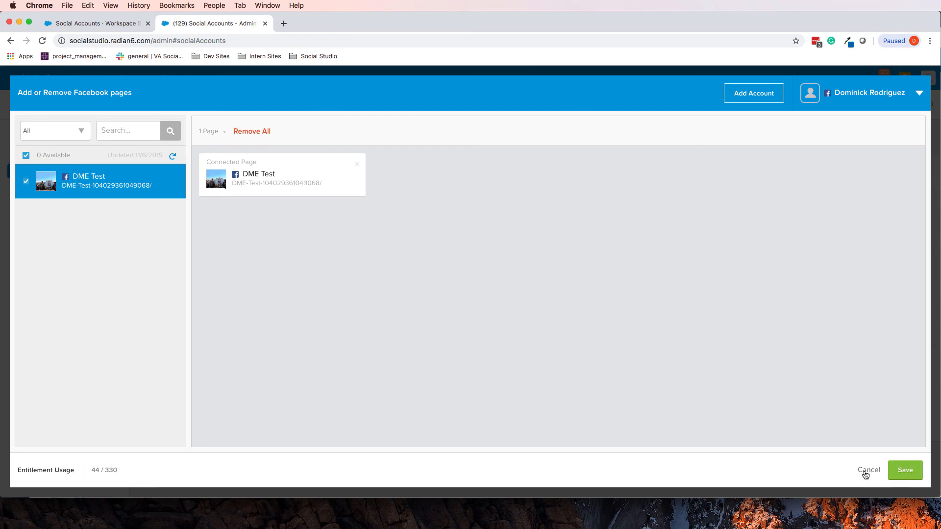
click(868, 470)
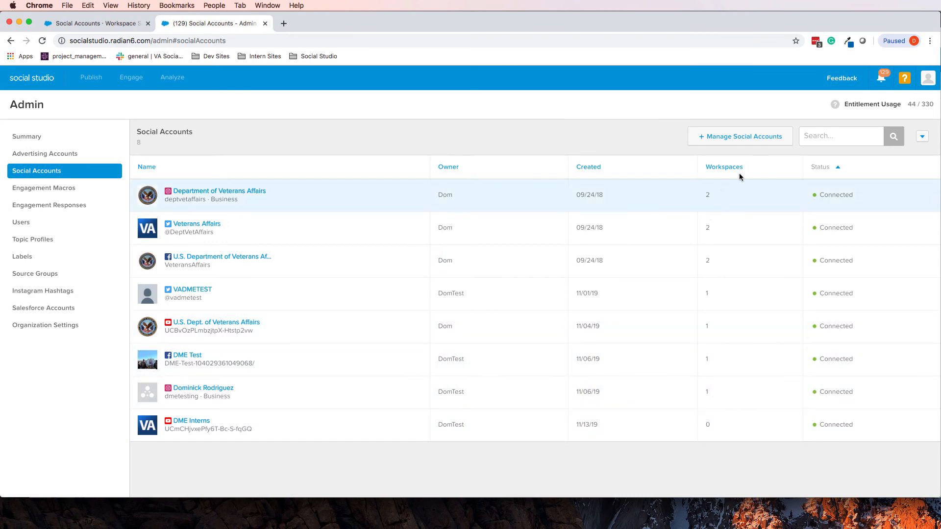
mouse_move(737, 149)
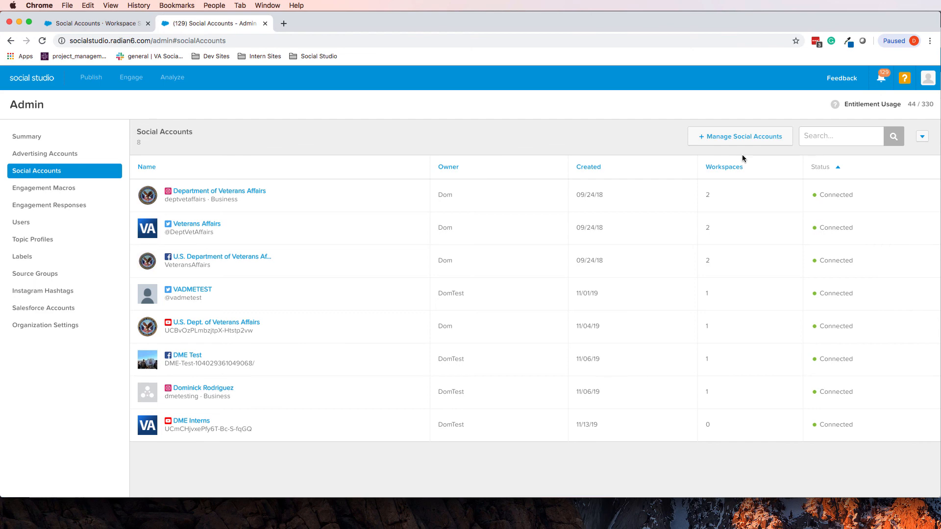
mouse_move(514, 176)
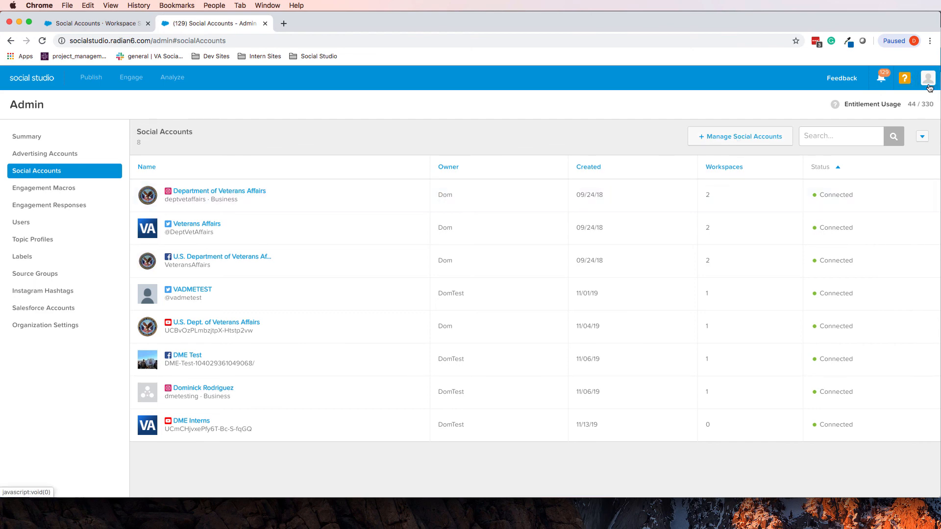
mouse_move(523, 209)
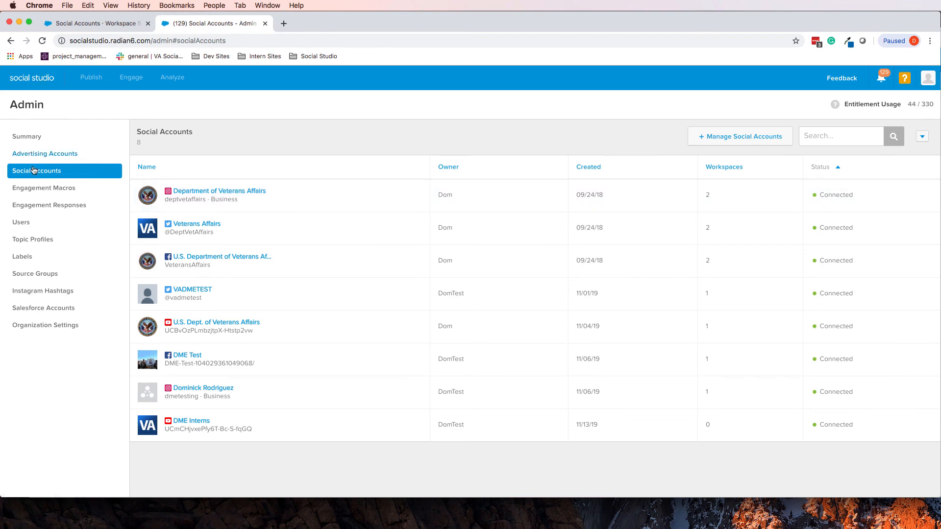
mouse_move(87, 83)
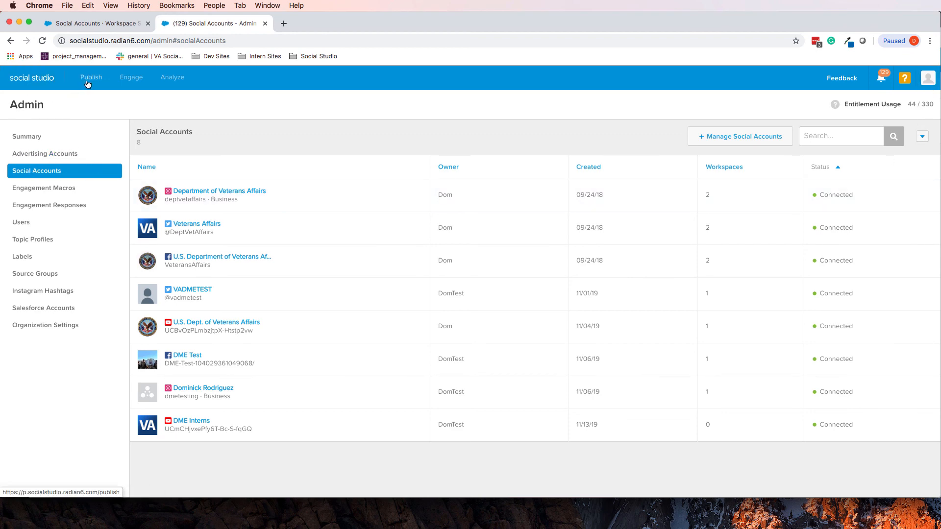
click(91, 77)
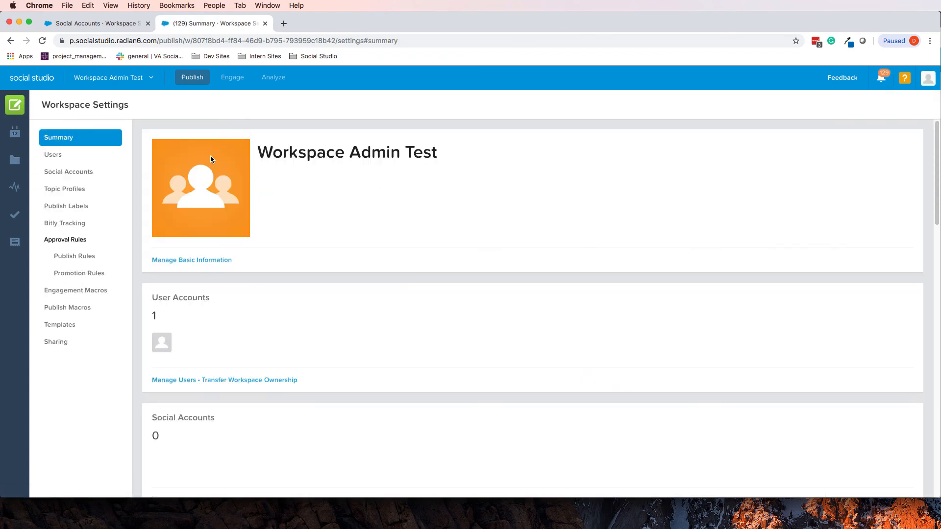
Show the Workspace Admin Test Social Accounts page, still listing no accounts
scroll(down, 3)
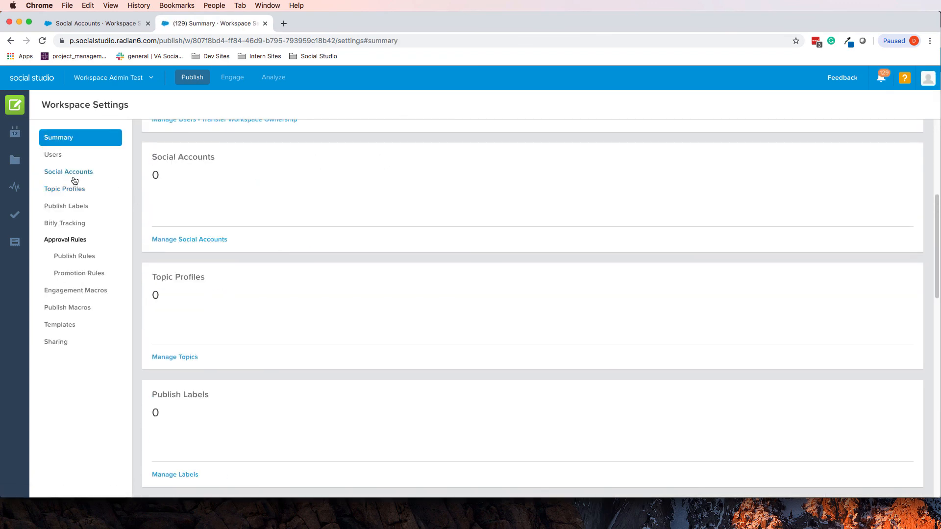
click(69, 172)
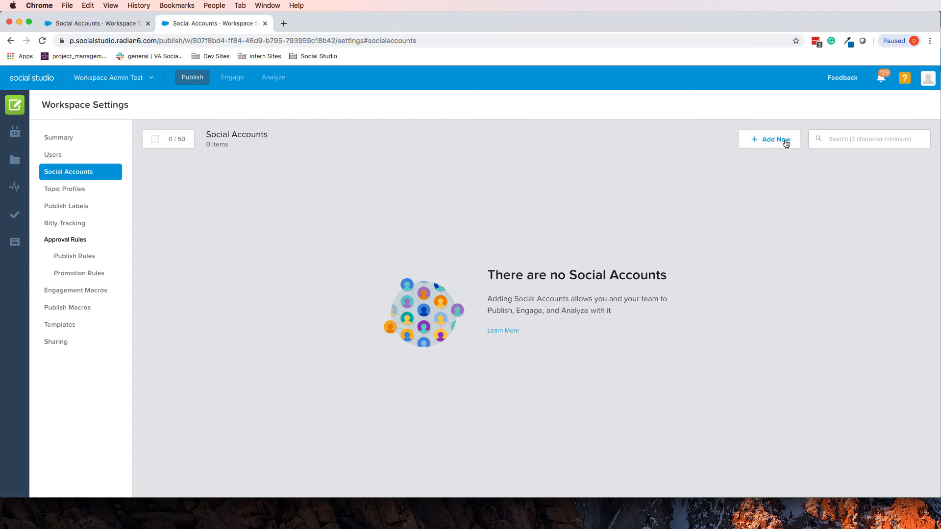
click(776, 139)
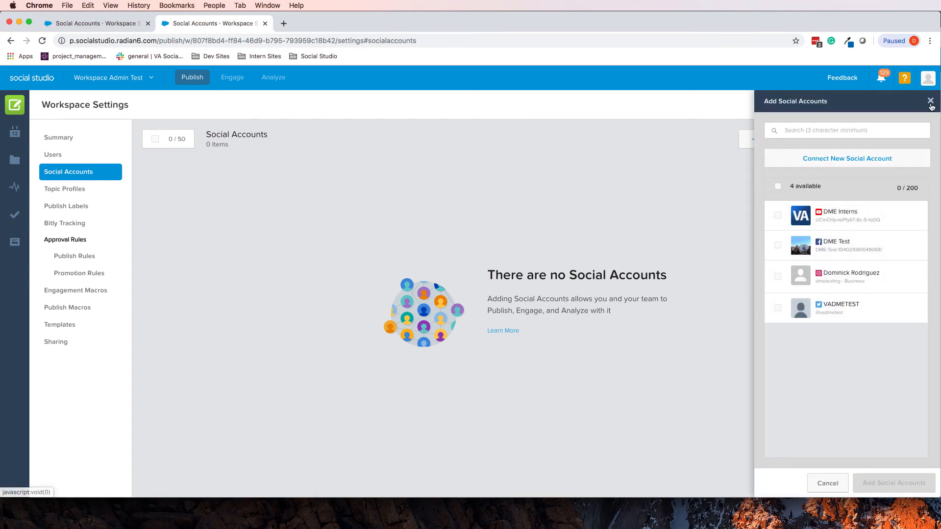
click(929, 101)
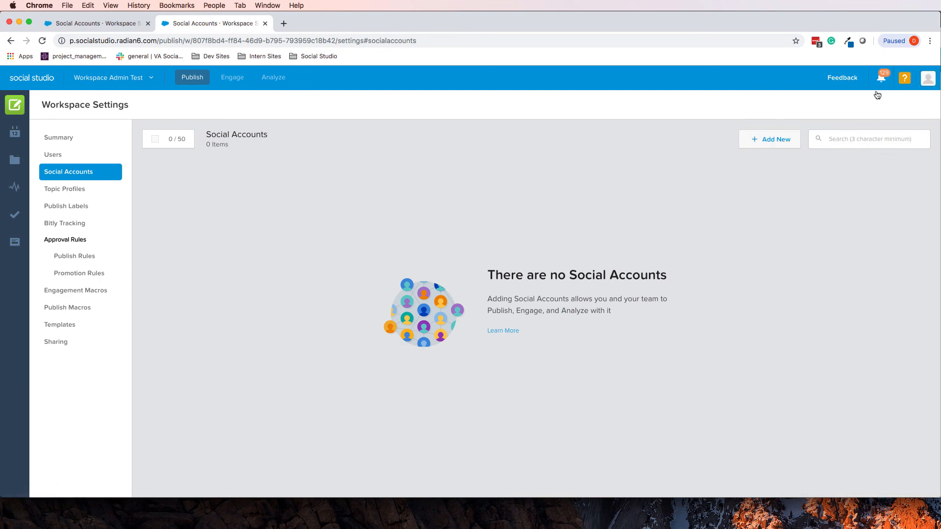